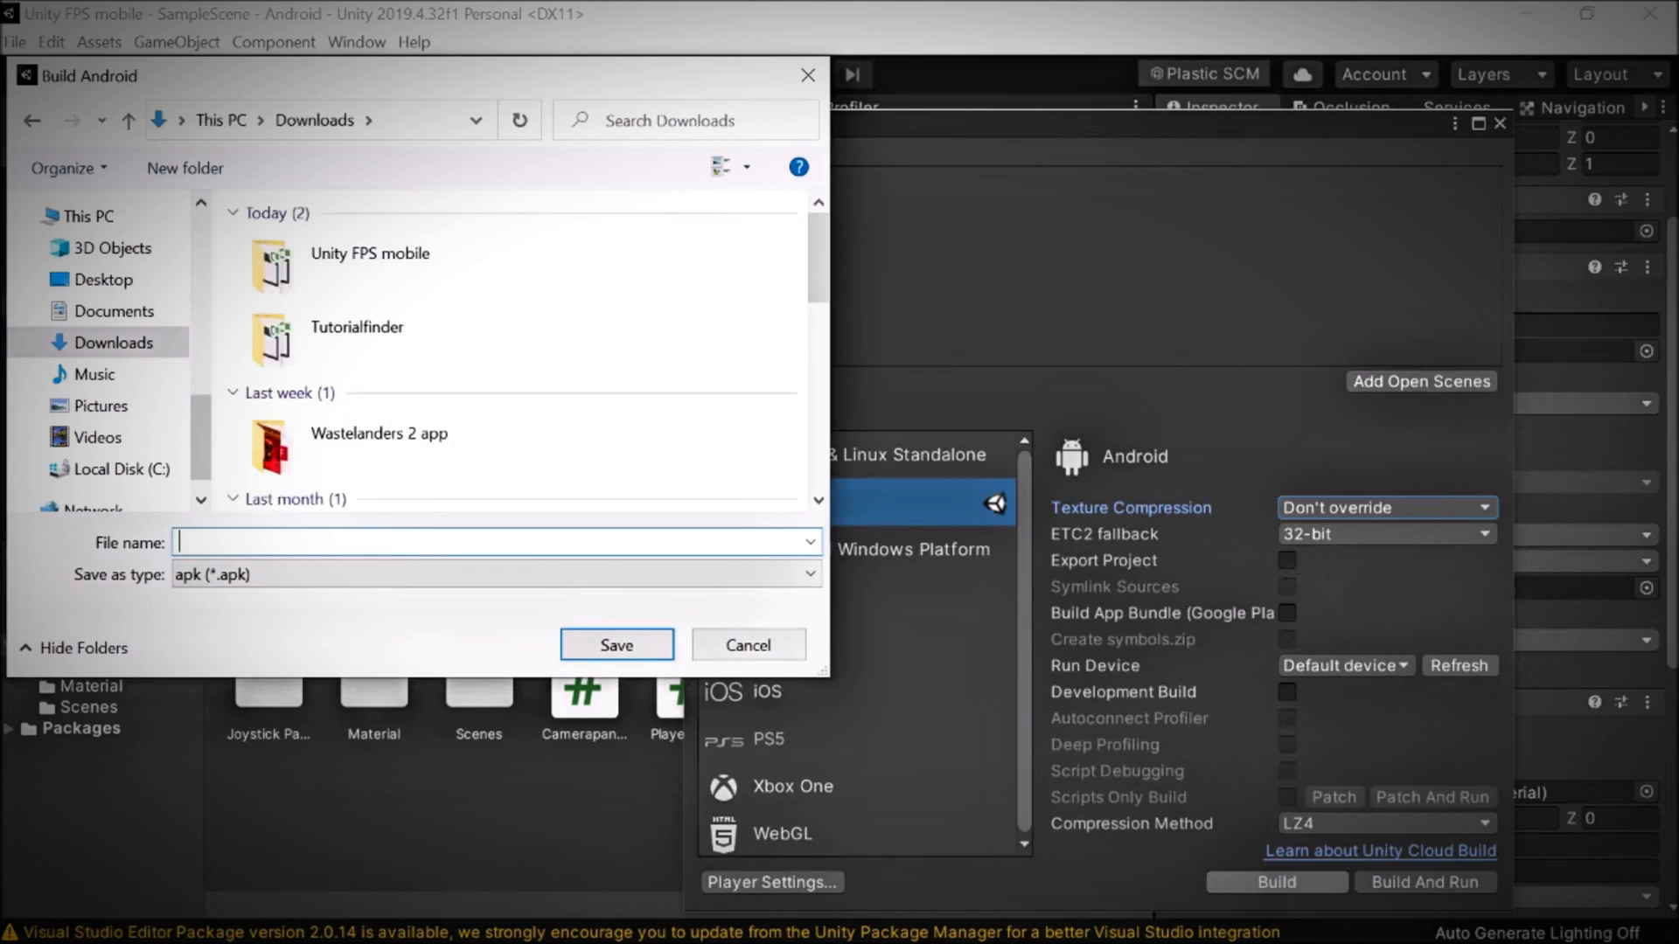
Cancel the Android APK save dialog without writing a build file
{"action": "left_click", "coordinate": [616, 644]}
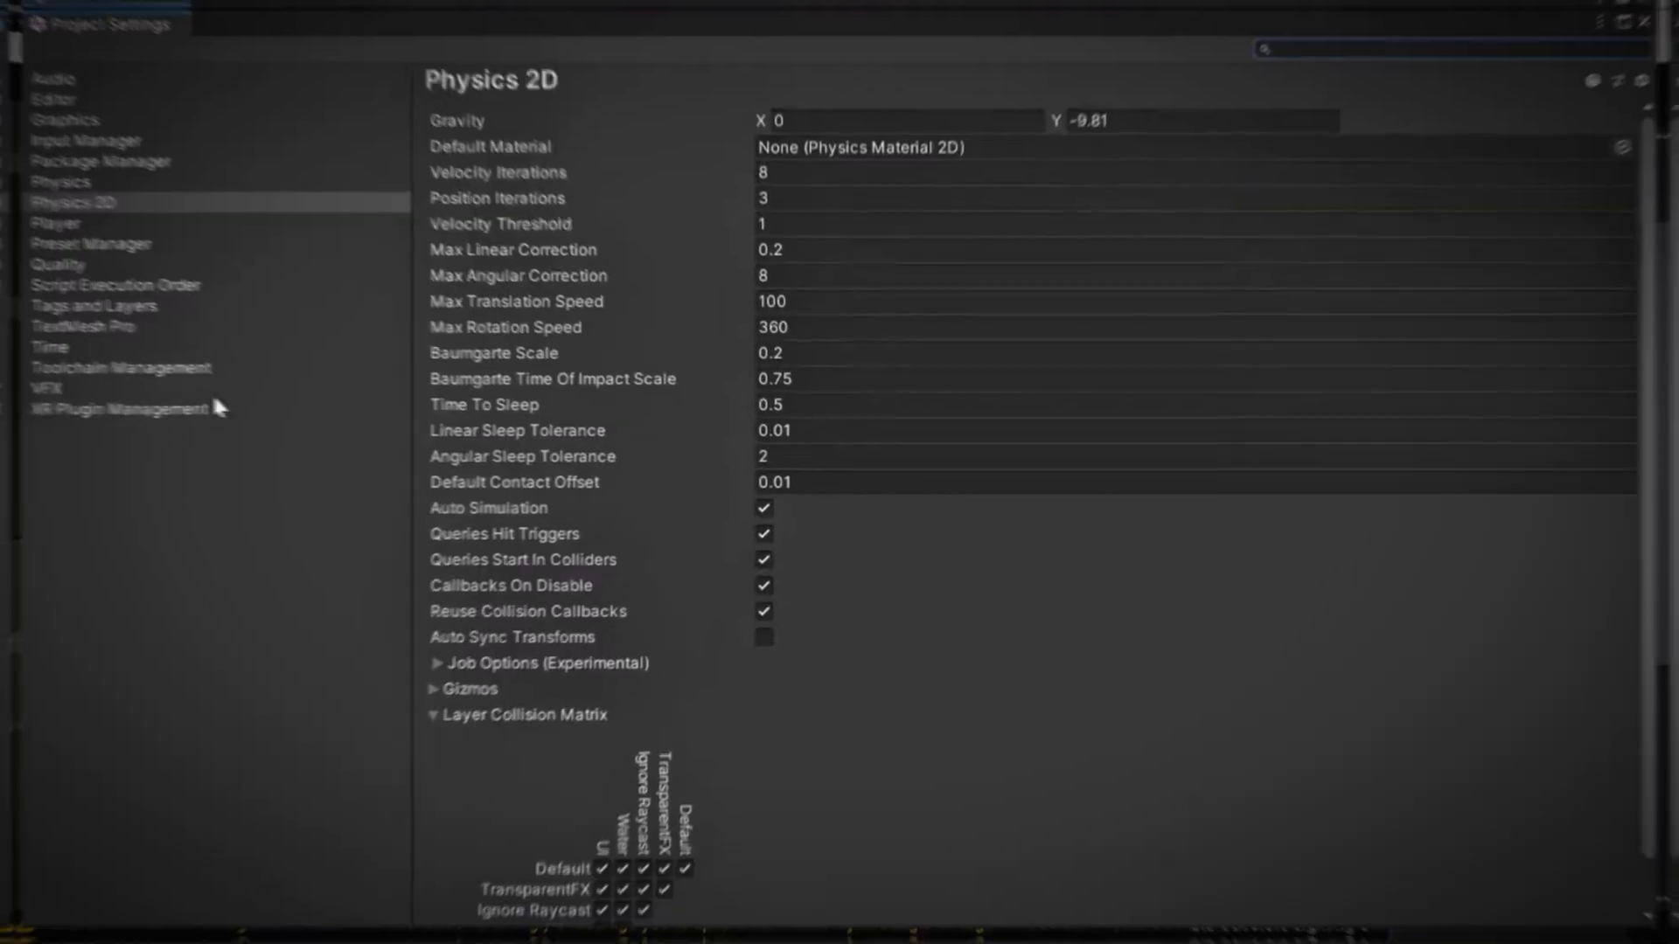
Switch Project Settings to the Player page and scroll down to the Splash Image section
{"action": "left_click", "coordinate": [39, 218]}
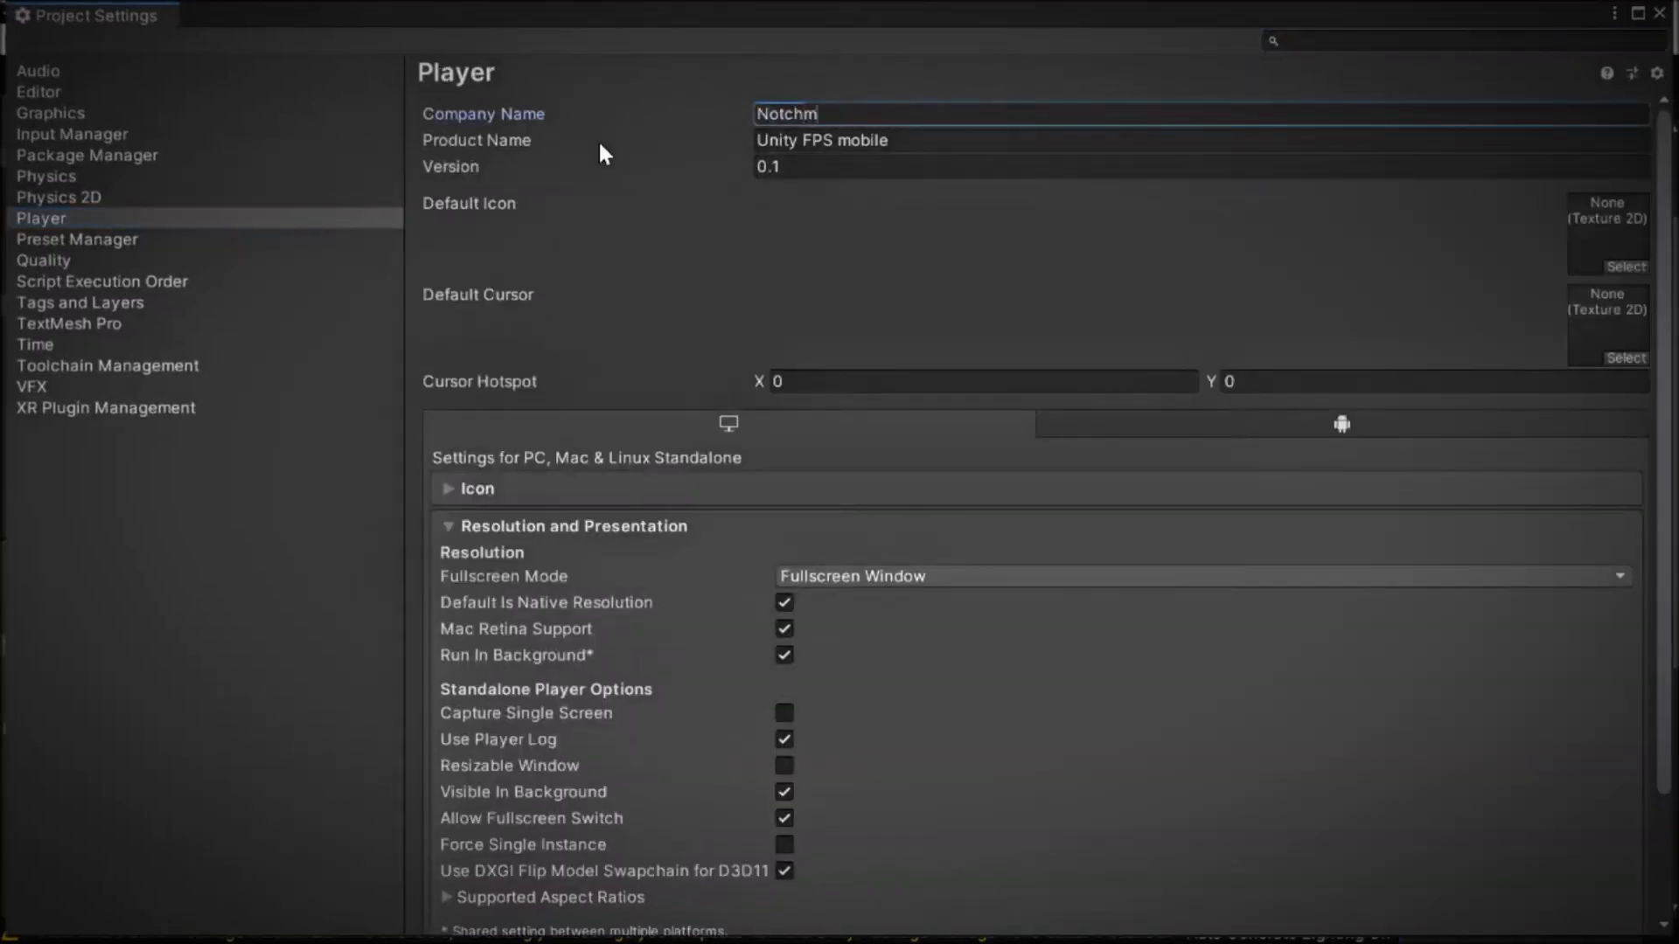
{"action": "scroll", "scroll_direction": "down", "scroll_amount": 3}
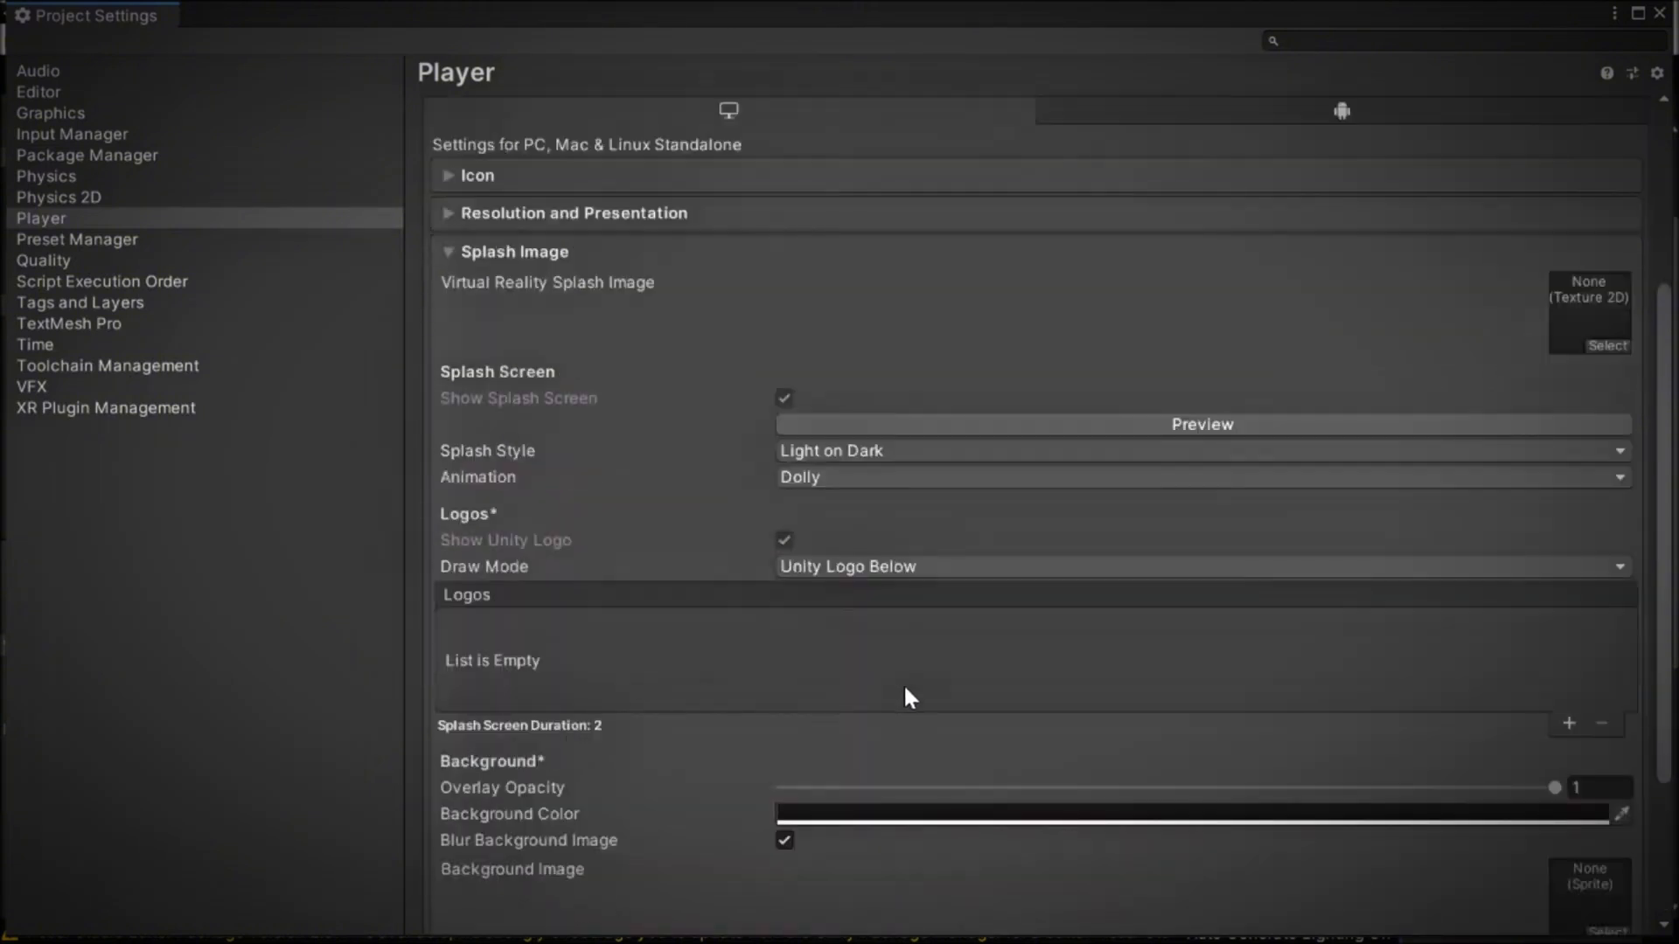
{"action": "scroll", "scroll_direction": "down", "scroll_amount": 3}
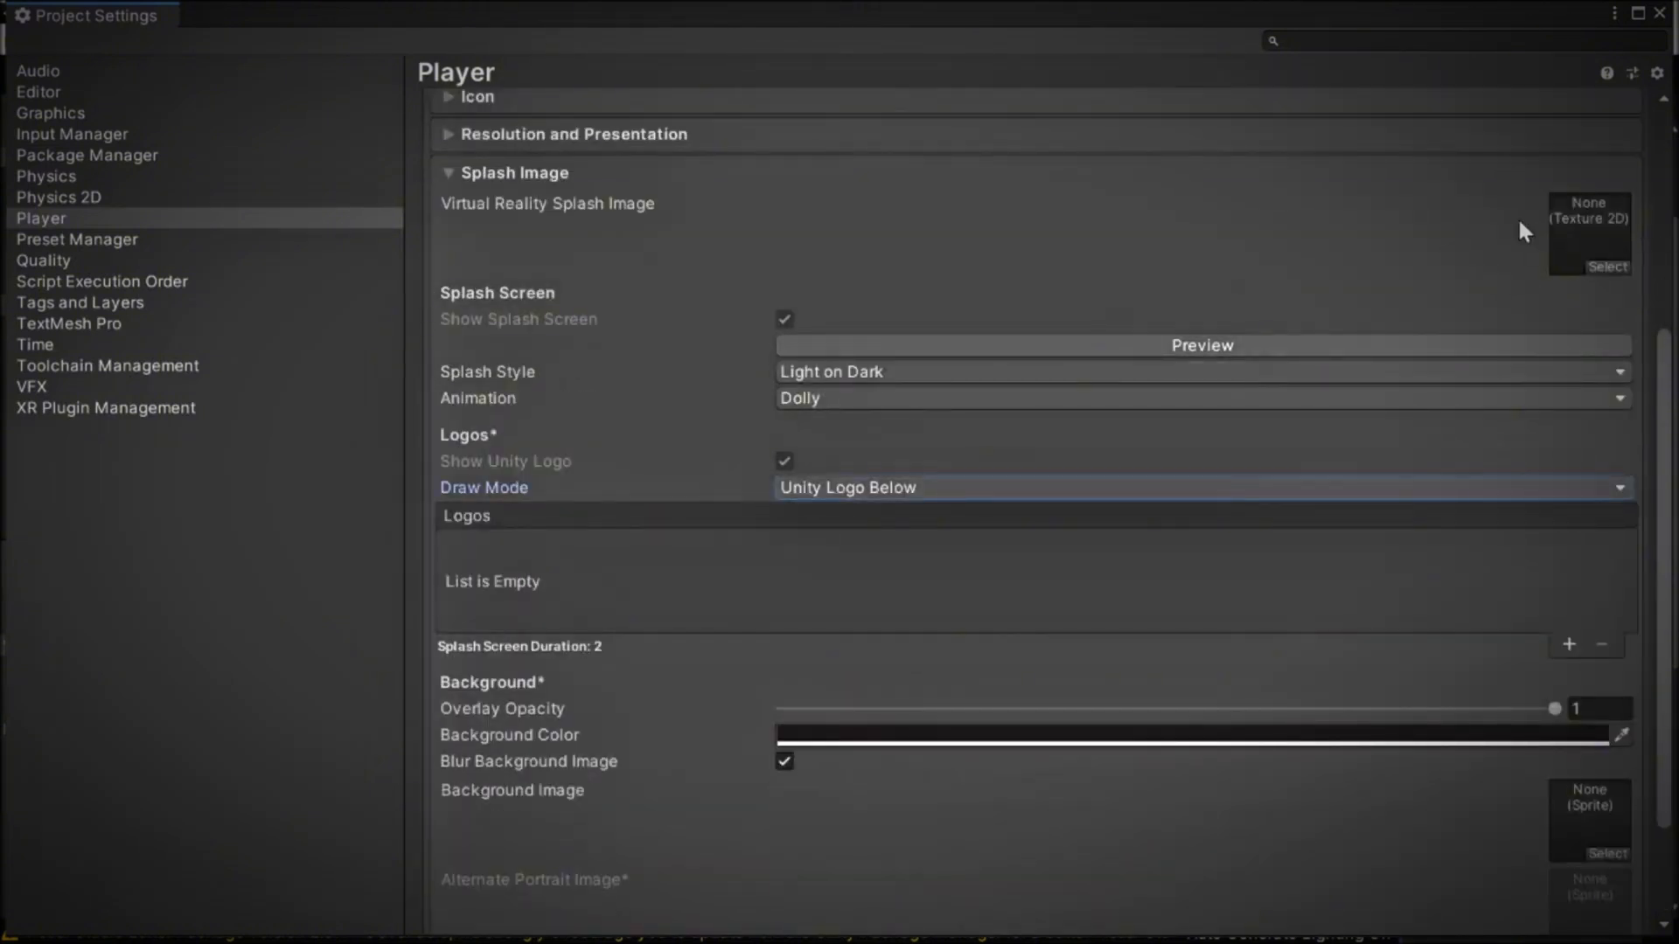